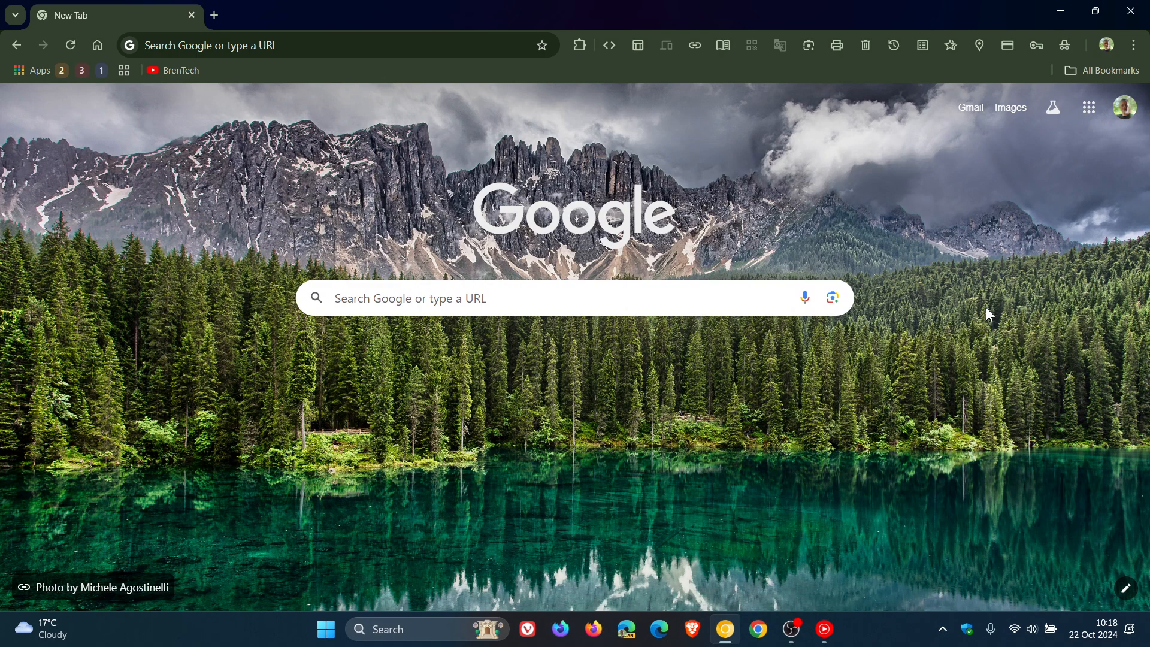
Launch Gemini from the Google apps grid on the new tab page.
left_click(1089, 107)
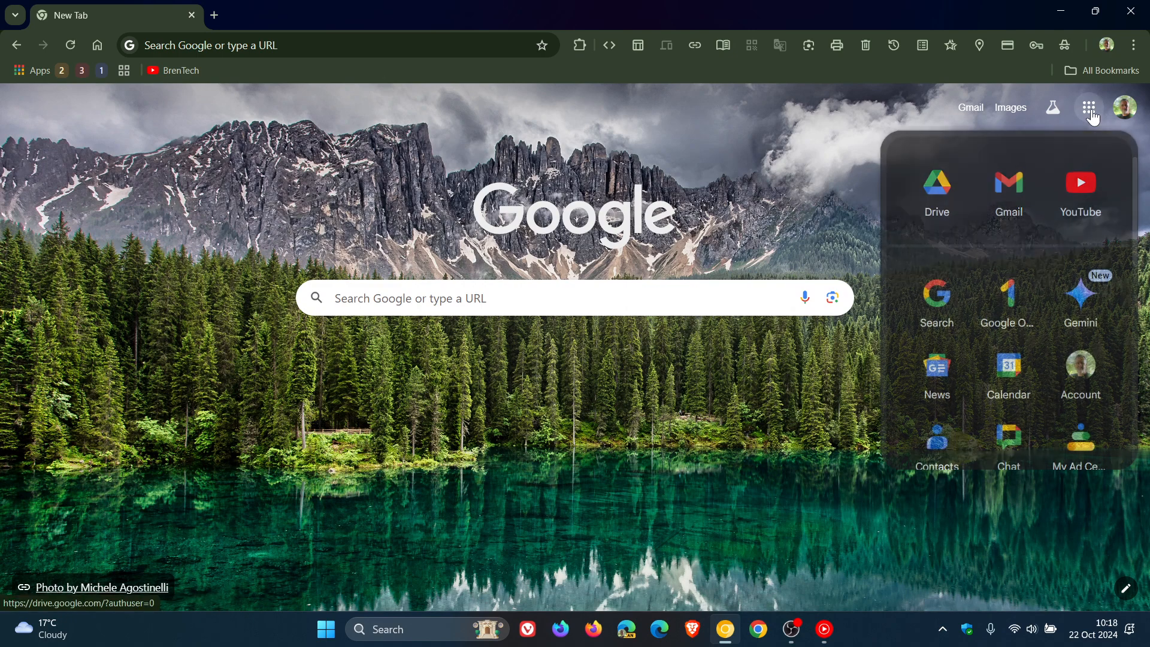
left_click(1079, 297)
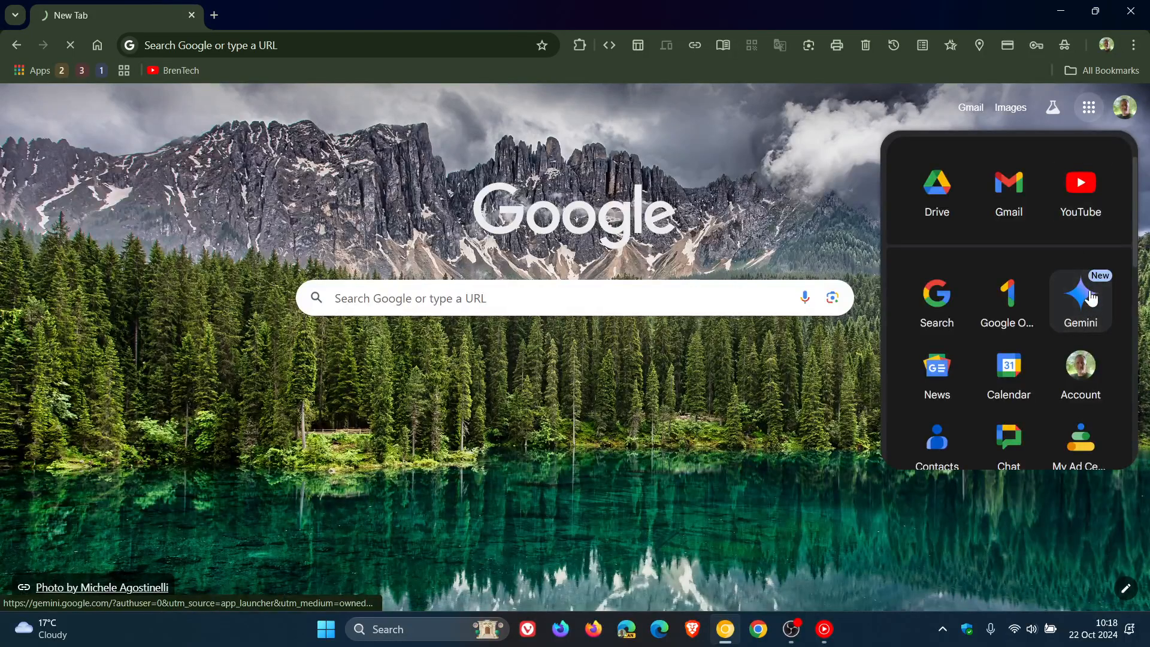
Mention the Google Keep extension with @ in the Ask Gemini prompt box.
left_click(1079, 298)
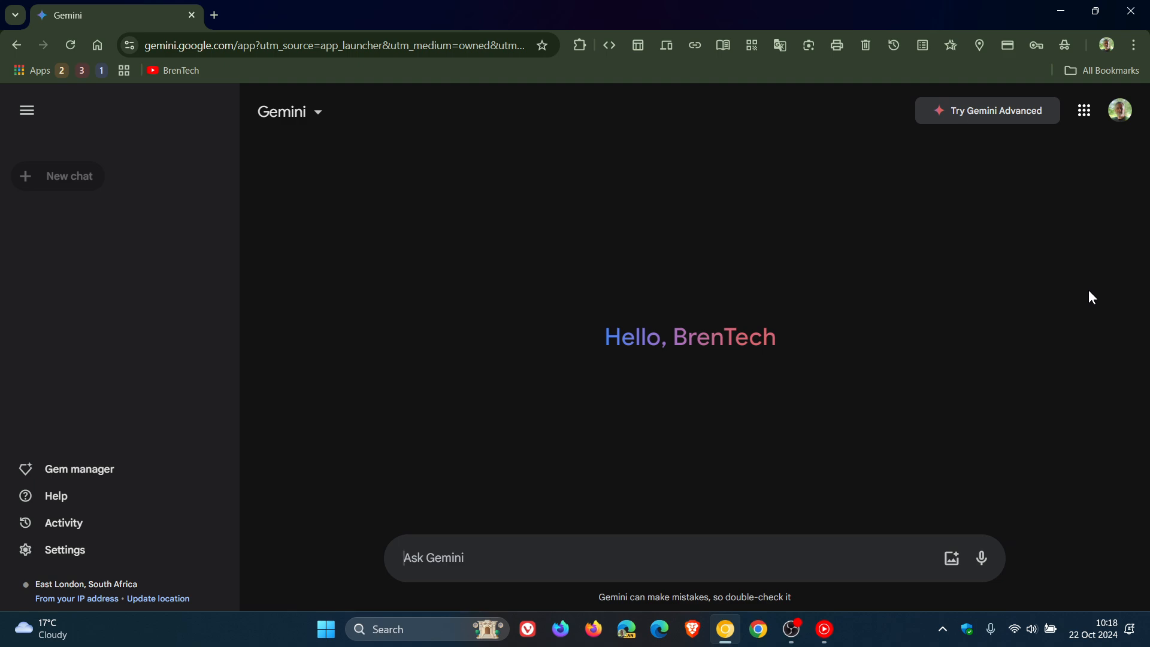
type("@")
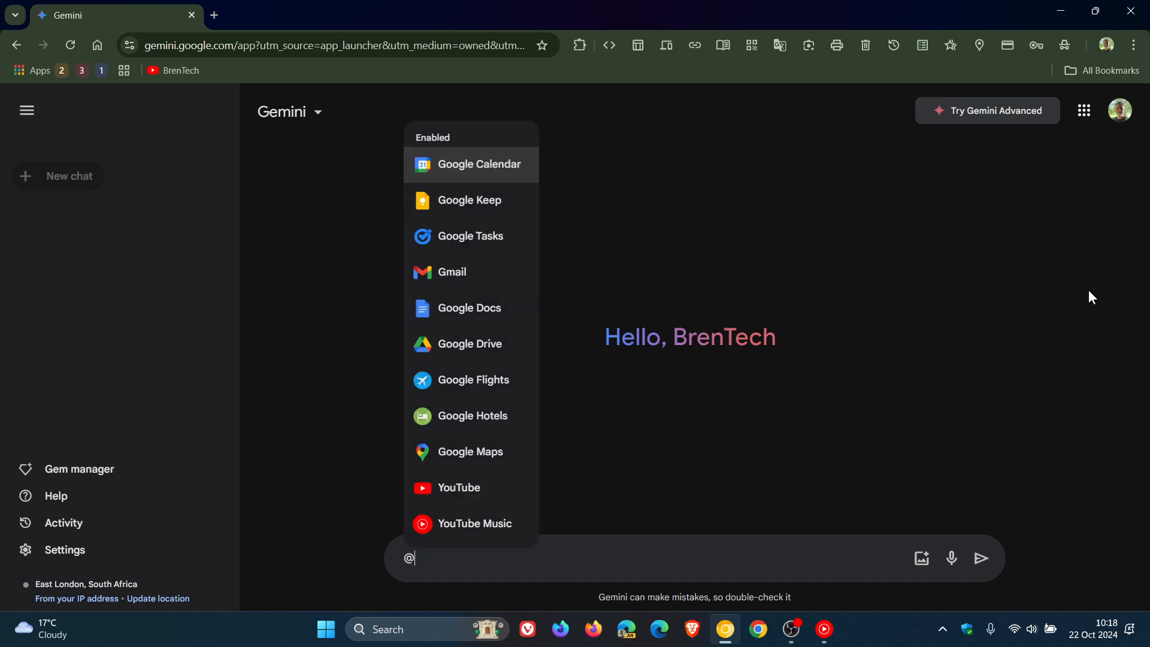
mouse_move(935, 411)
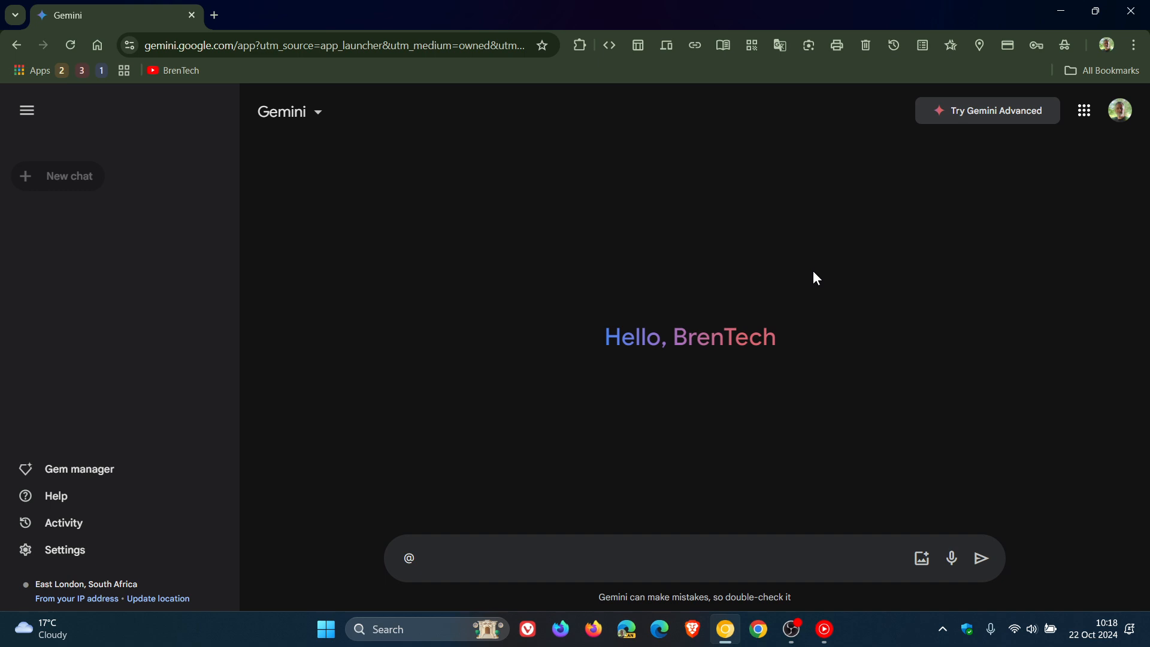
left_click(407, 558)
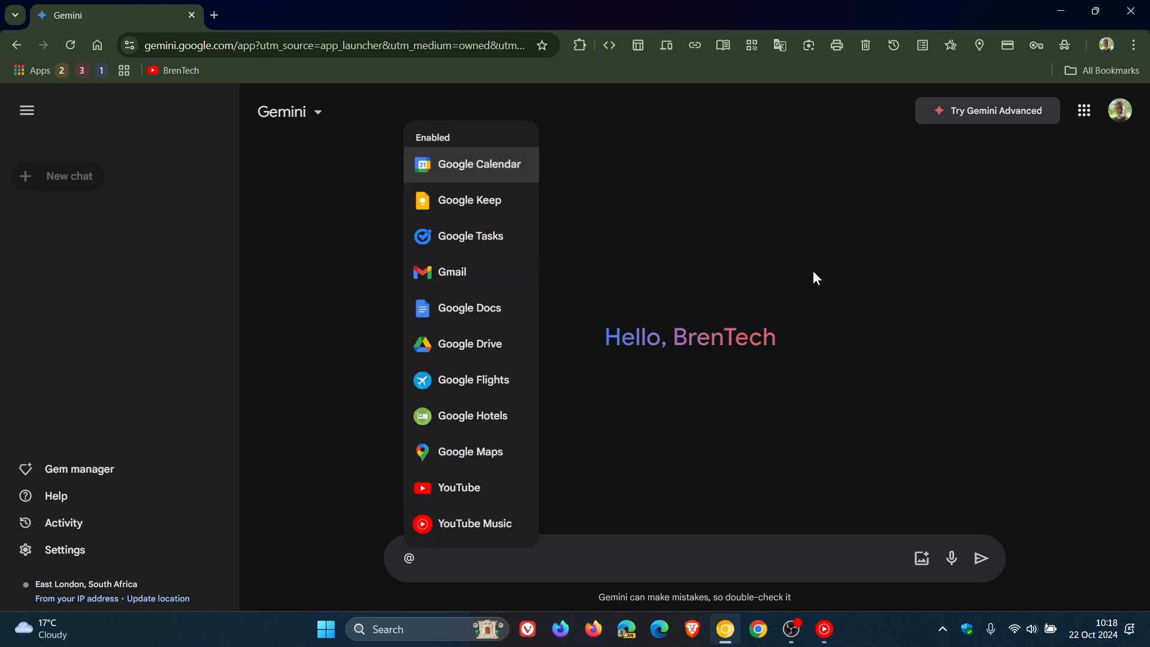
type("t")
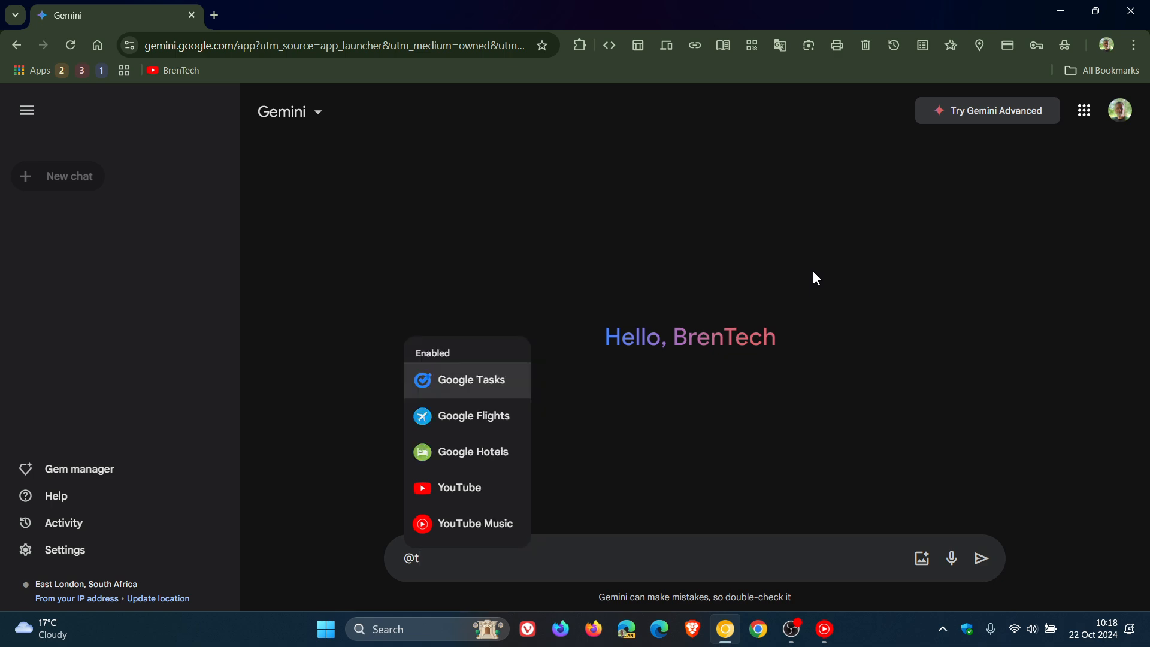
mouse_move(863, 368)
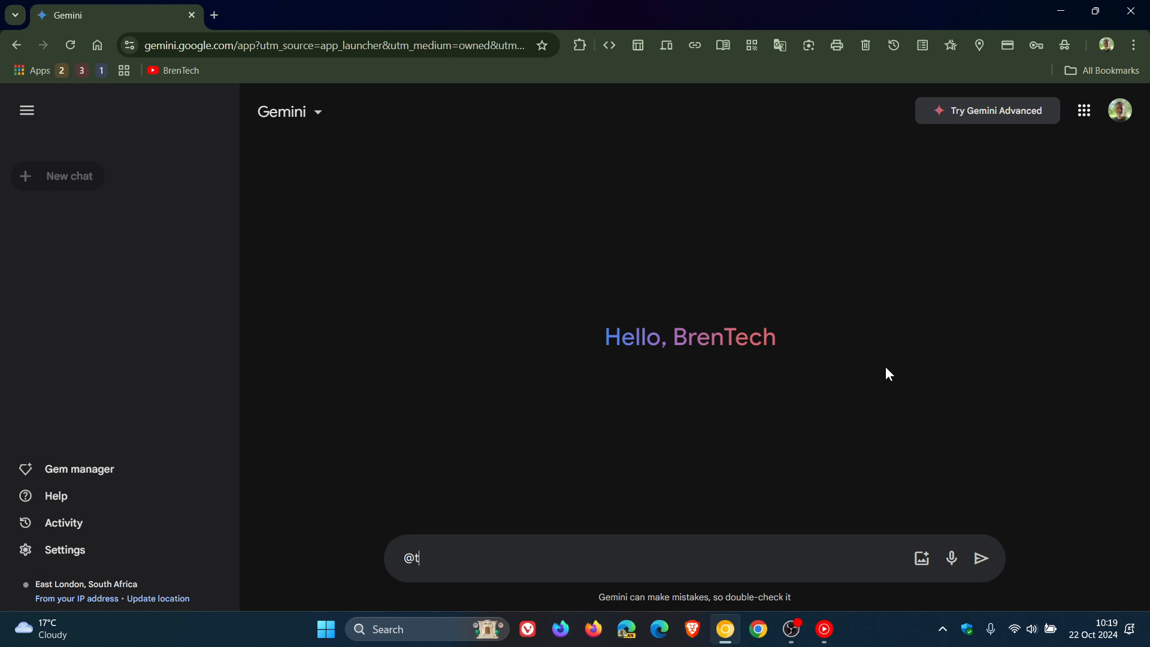
key("Backspace")
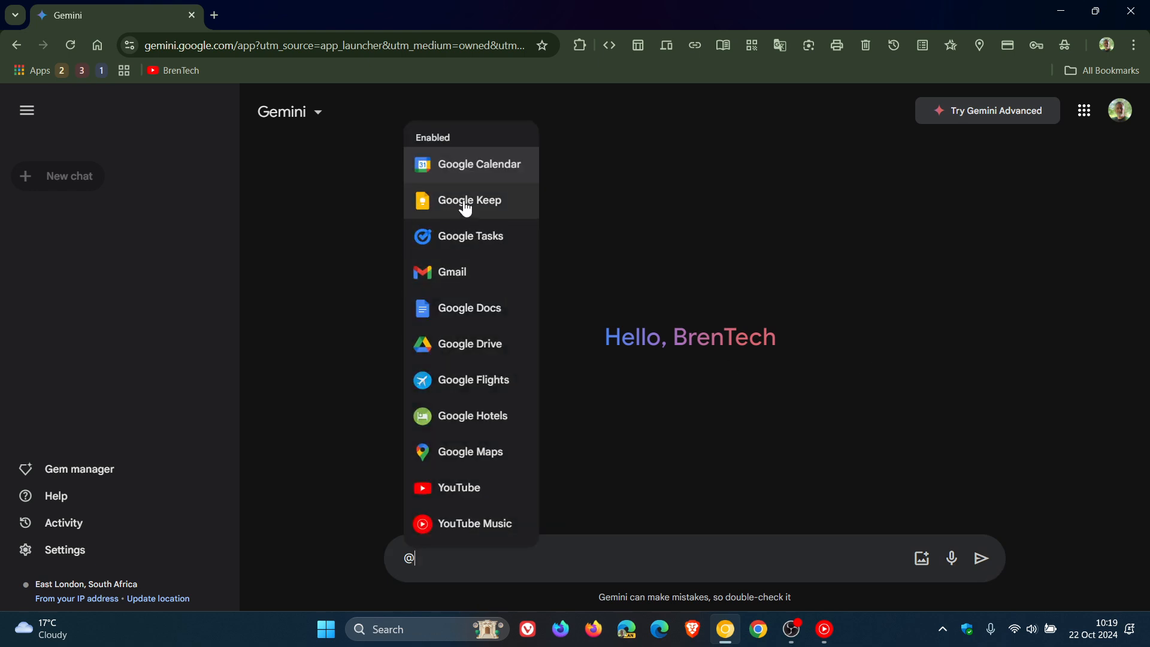
left_click(468, 200)
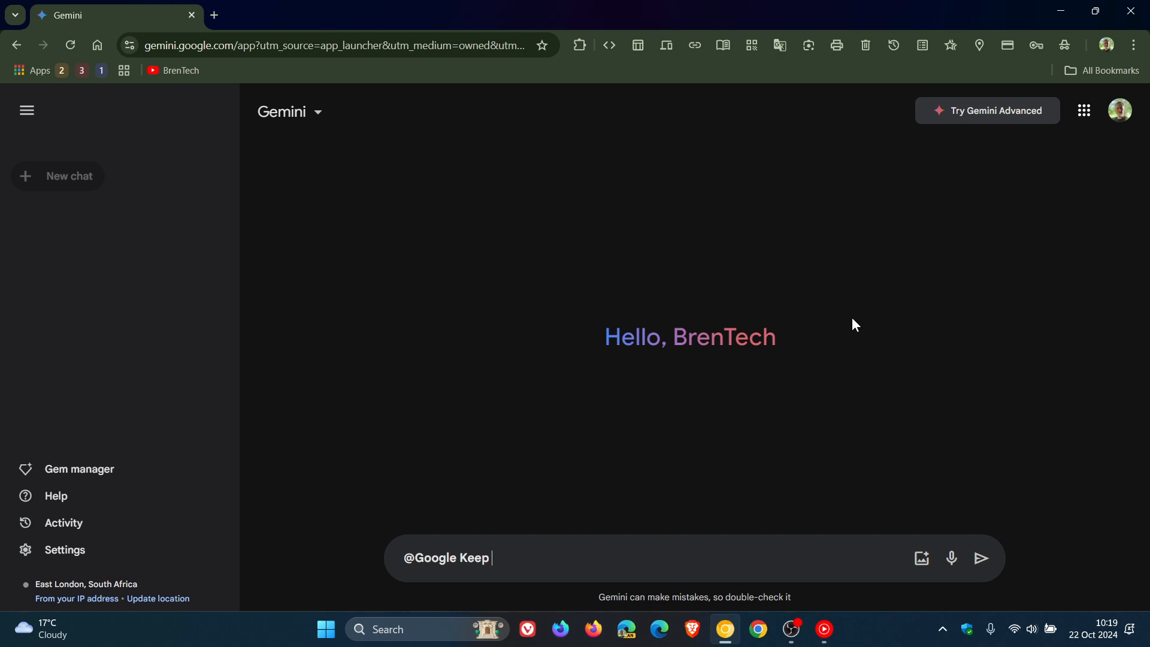
Send the request 'create a note' to Google Keep through Gemini.
type("cre")
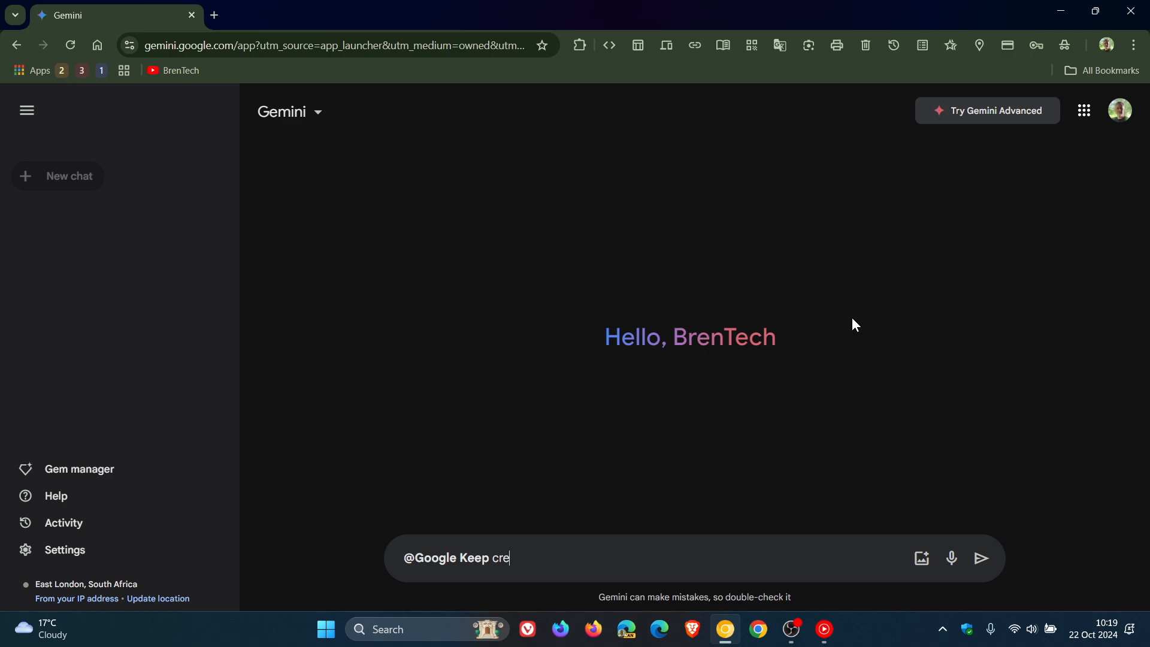
type("ate a")
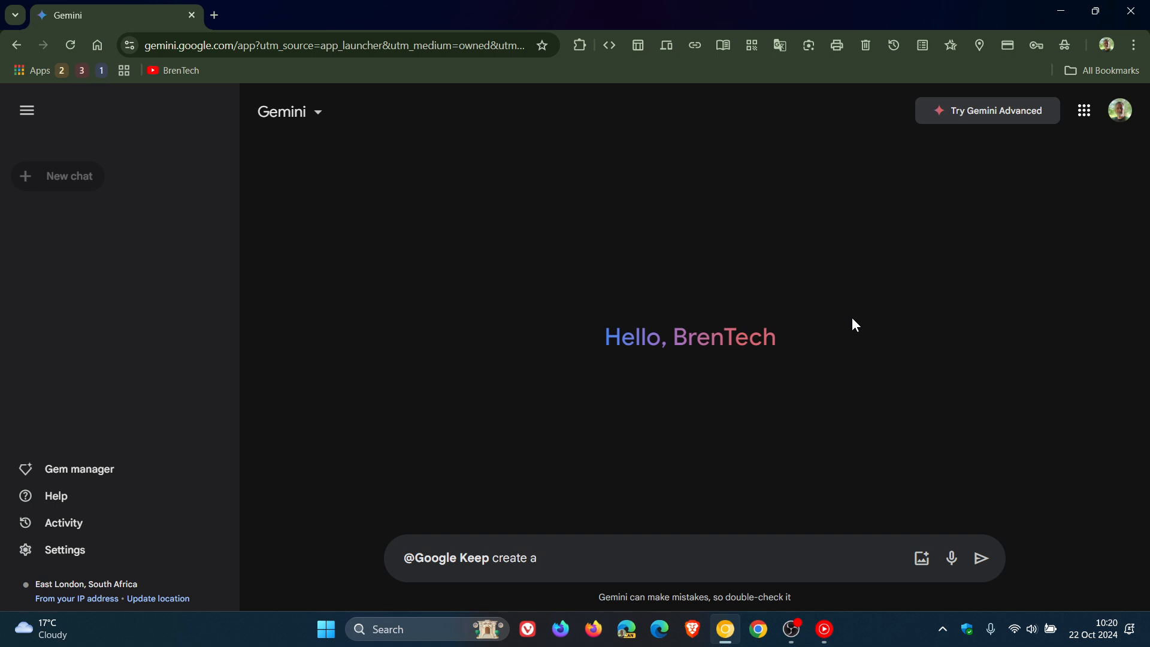
type("not")
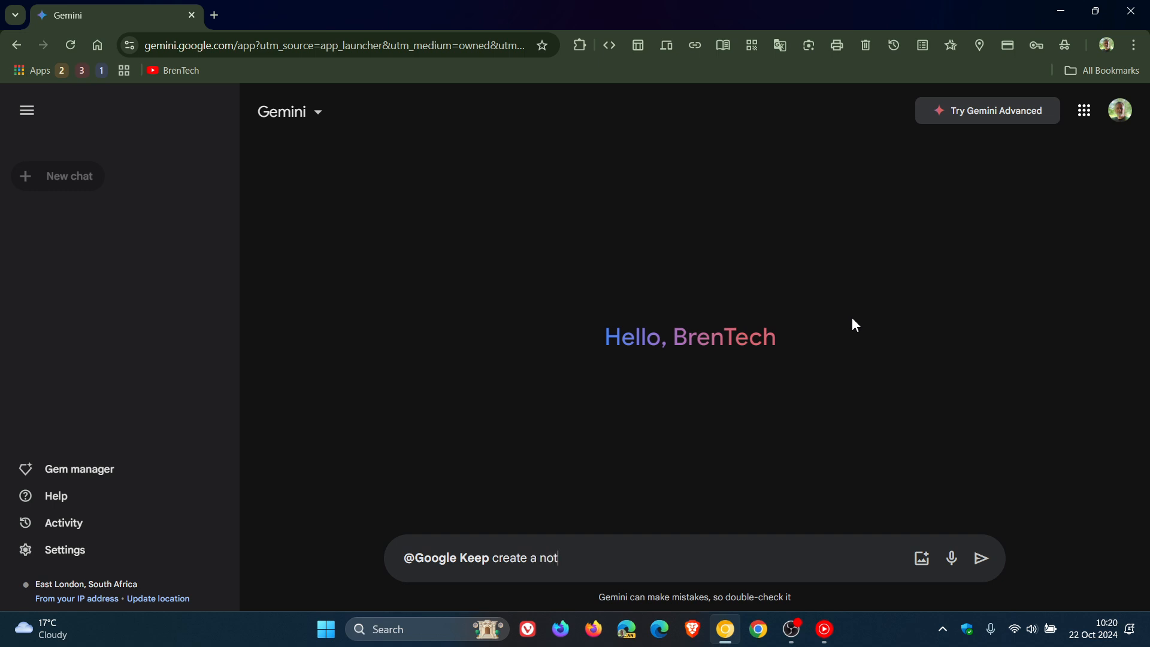
type("e")
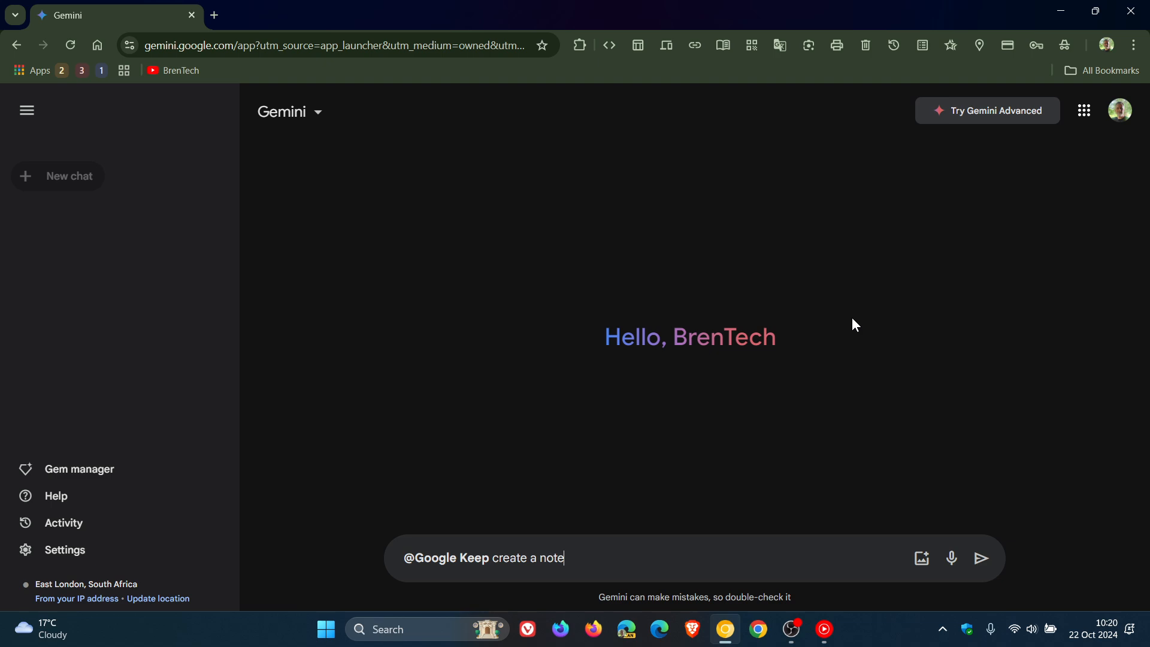
left_click(981, 558)
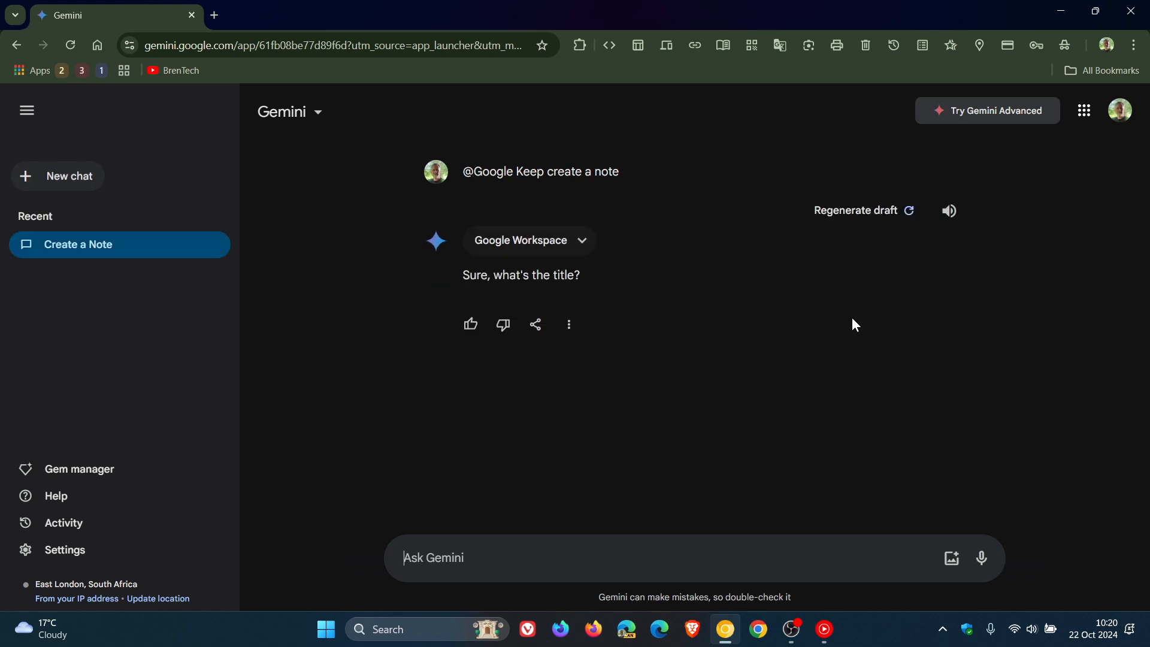
Reply with the note title 'test' and send it.
type("te")
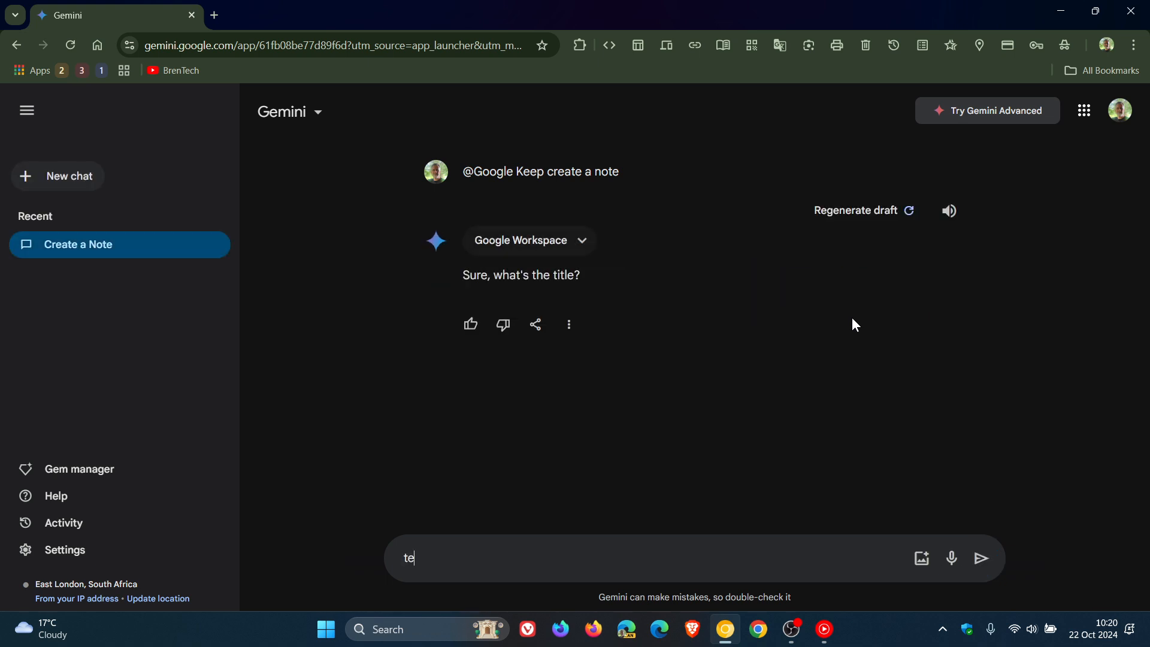
left_click(981, 556)
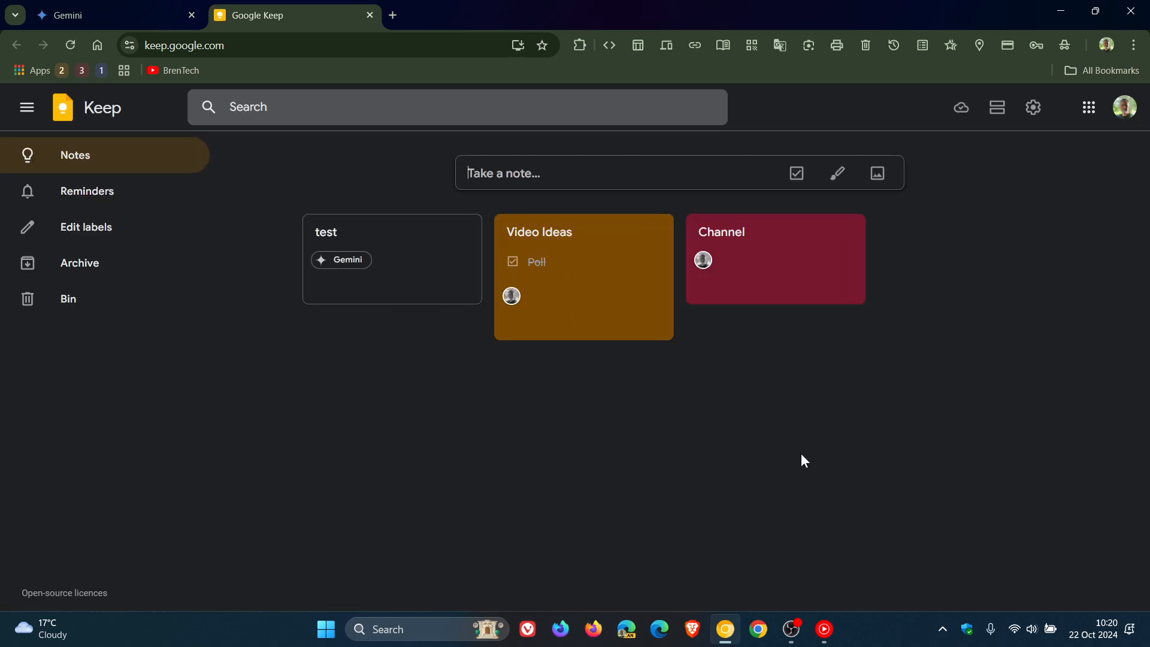
mouse_move(356, 28)
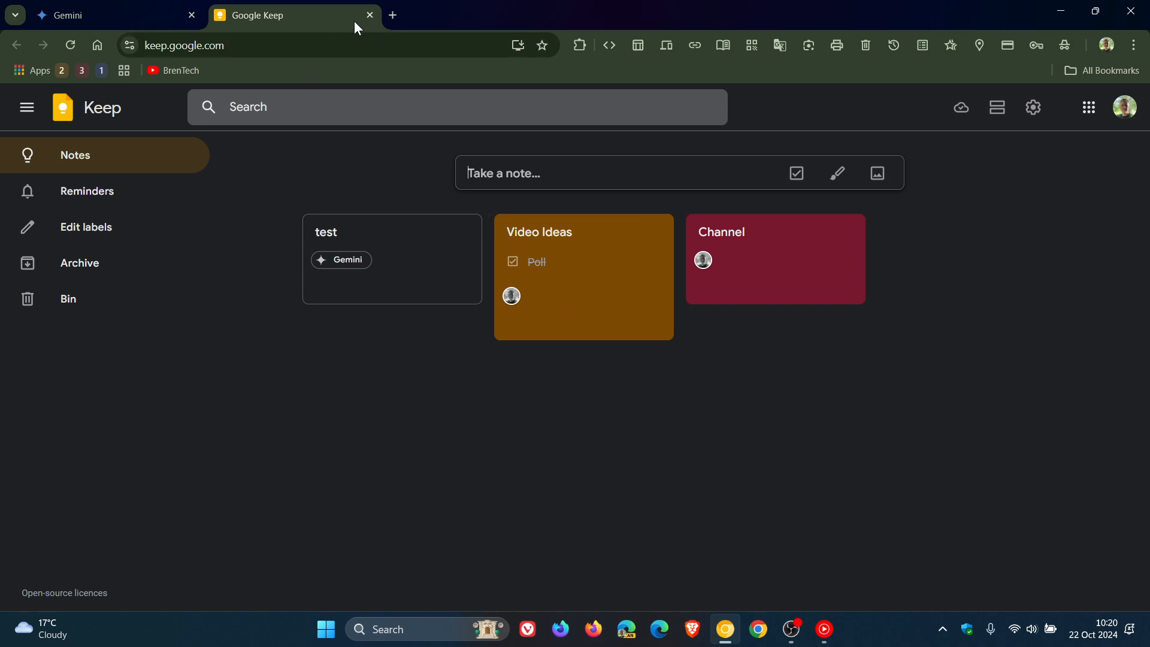
Close the Google Keep tab after seeing the 'test' note, returning to Gemini.
left_click(103, 14)
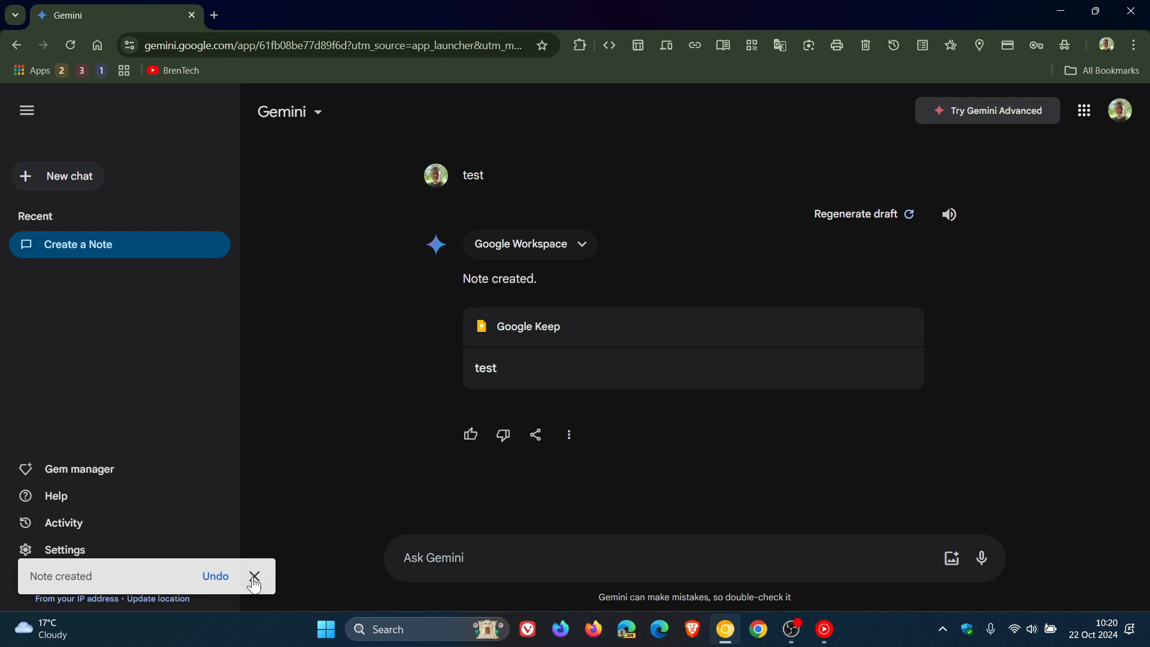
Dismiss the note notification and mention the Google Tasks extension with @.
left_click(254, 577)
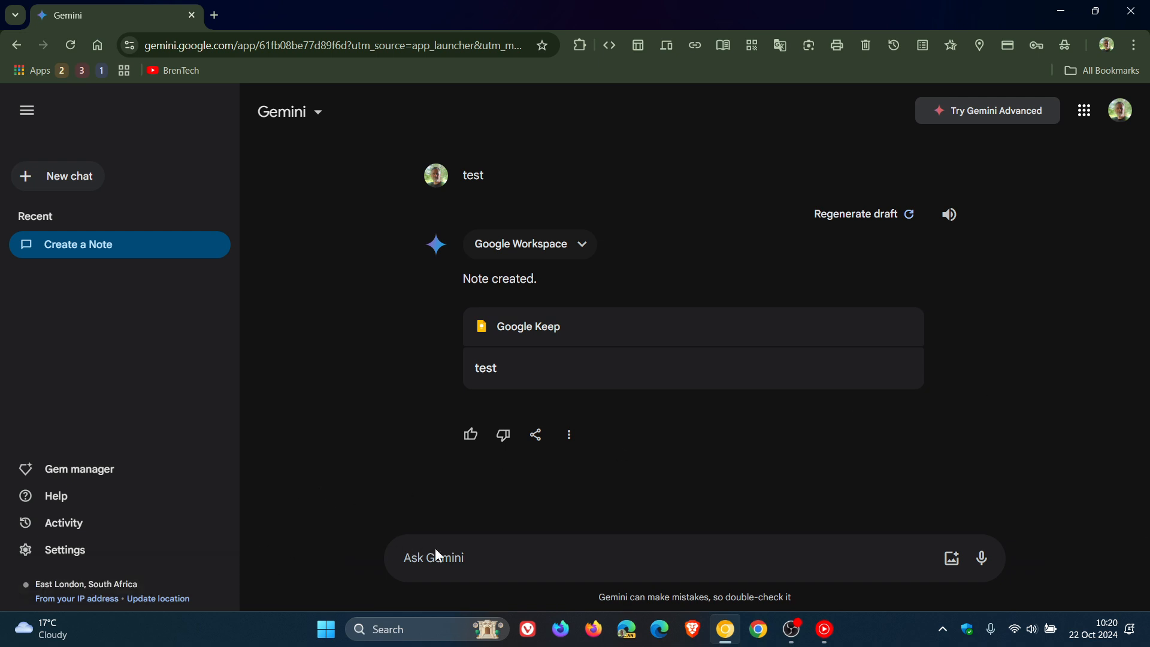
type("@")
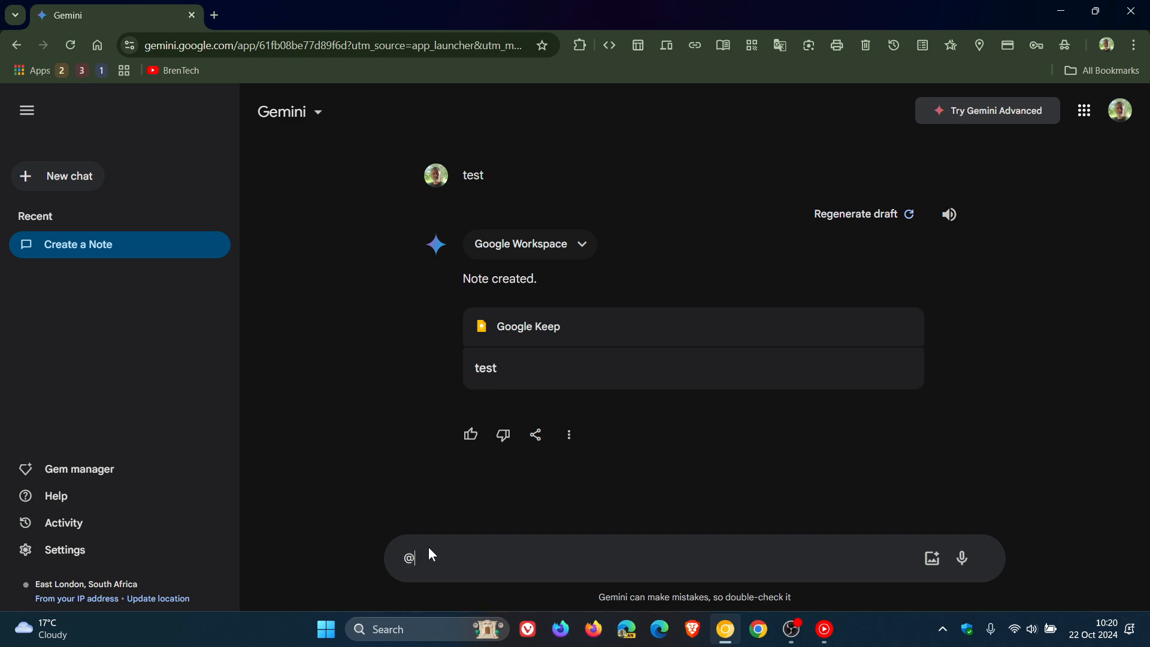
type("t")
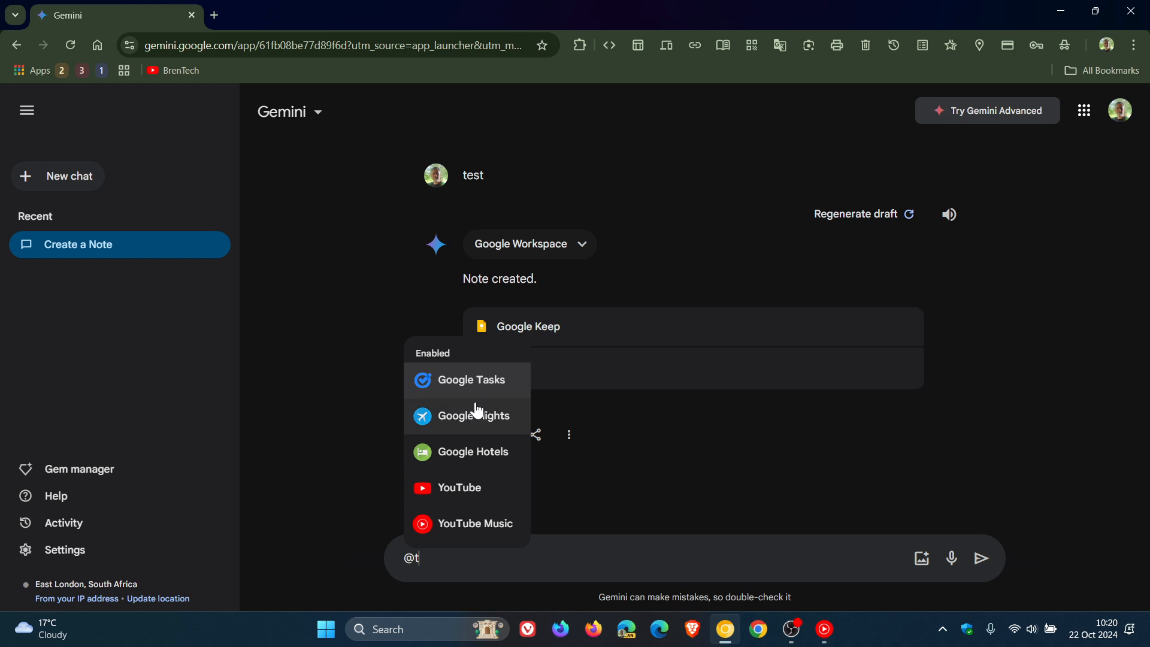
left_click(472, 379)
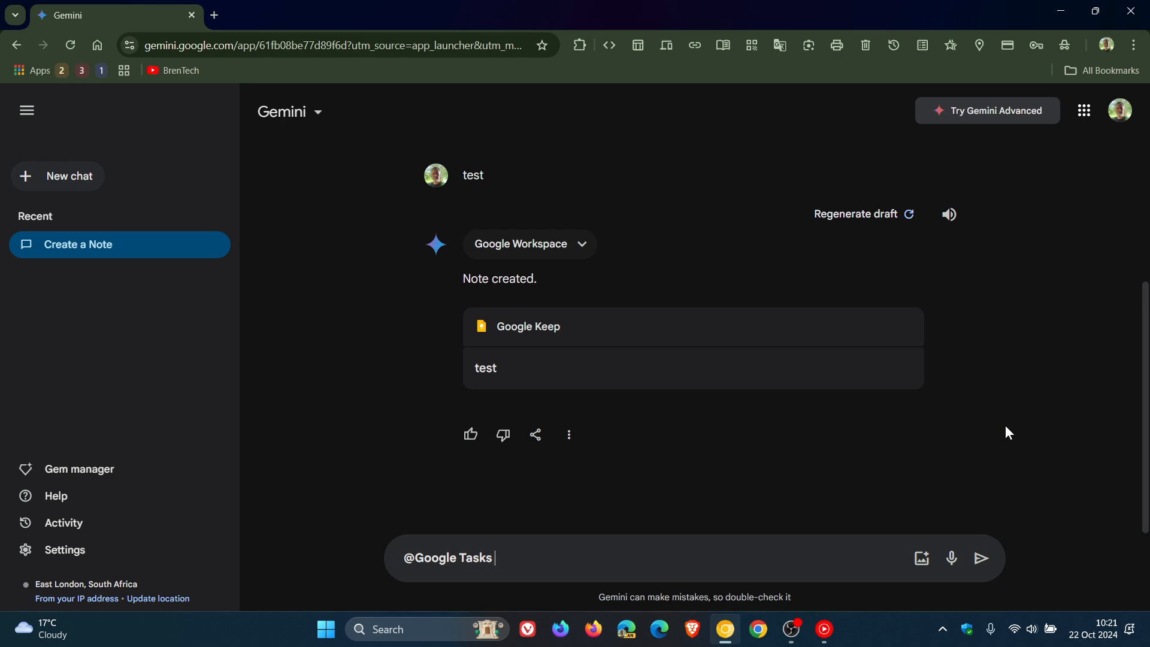
Send 'remind me today at 12 to take a break' to Google Tasks.
type("remind me t")
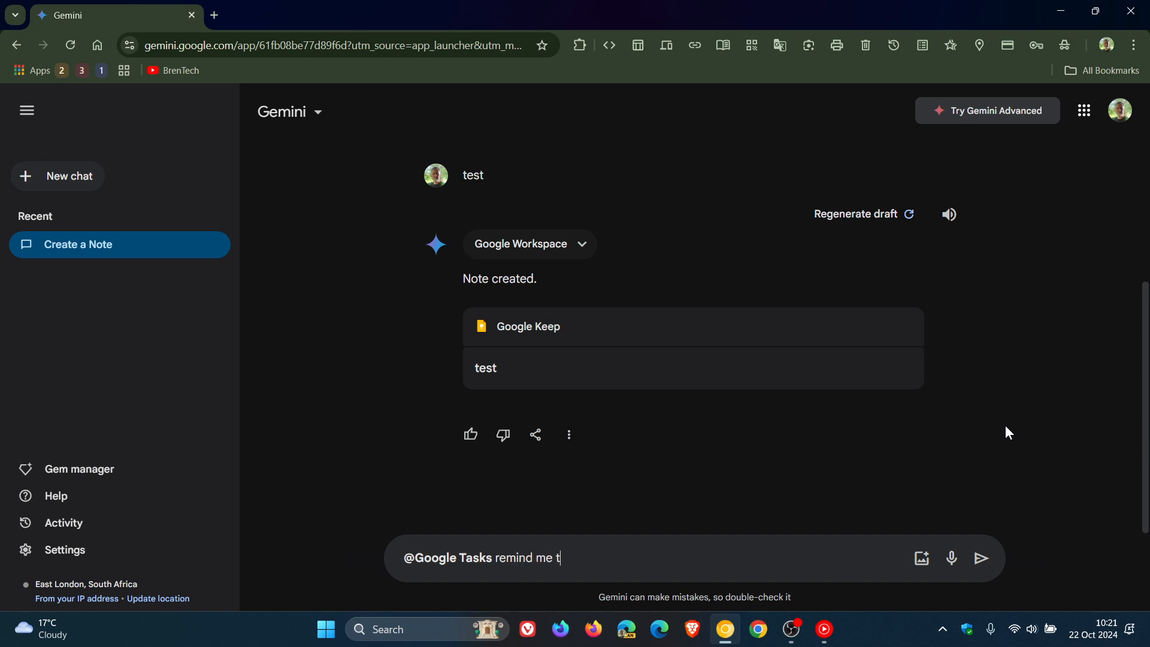
type("oday a")
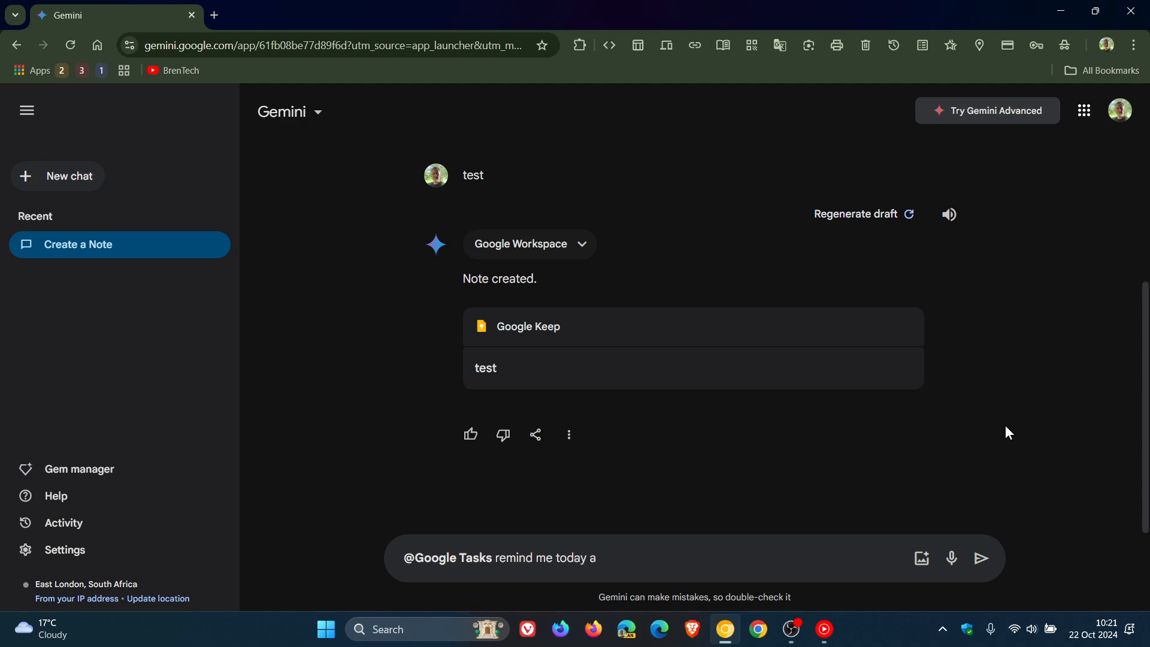
type("t 12")
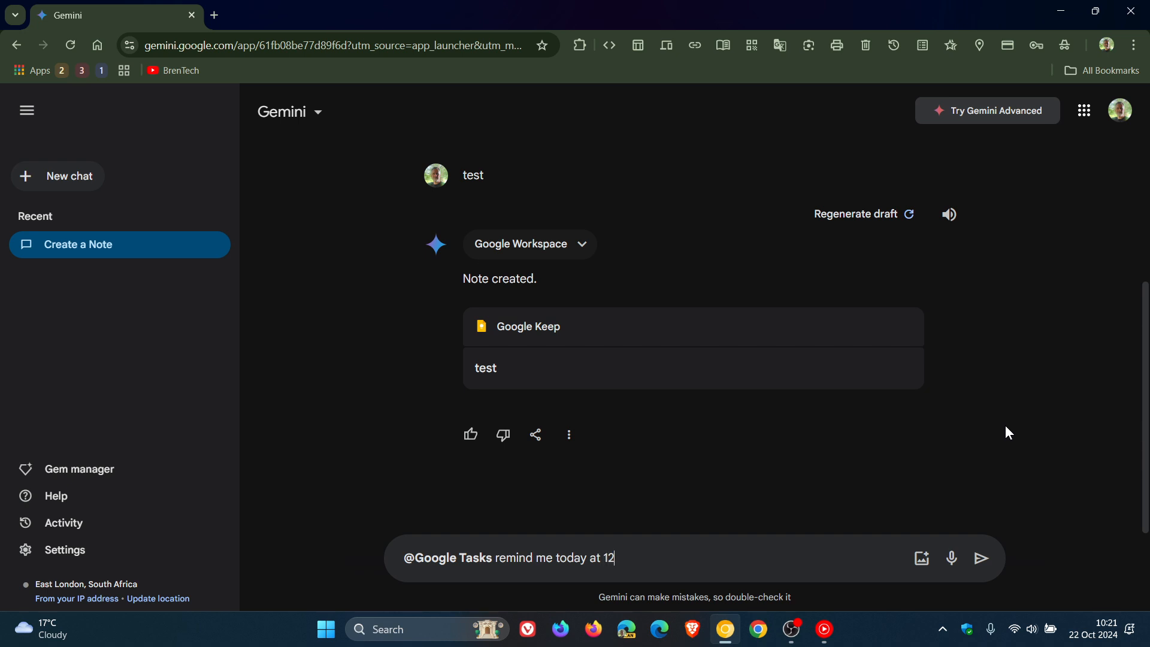
type("to")
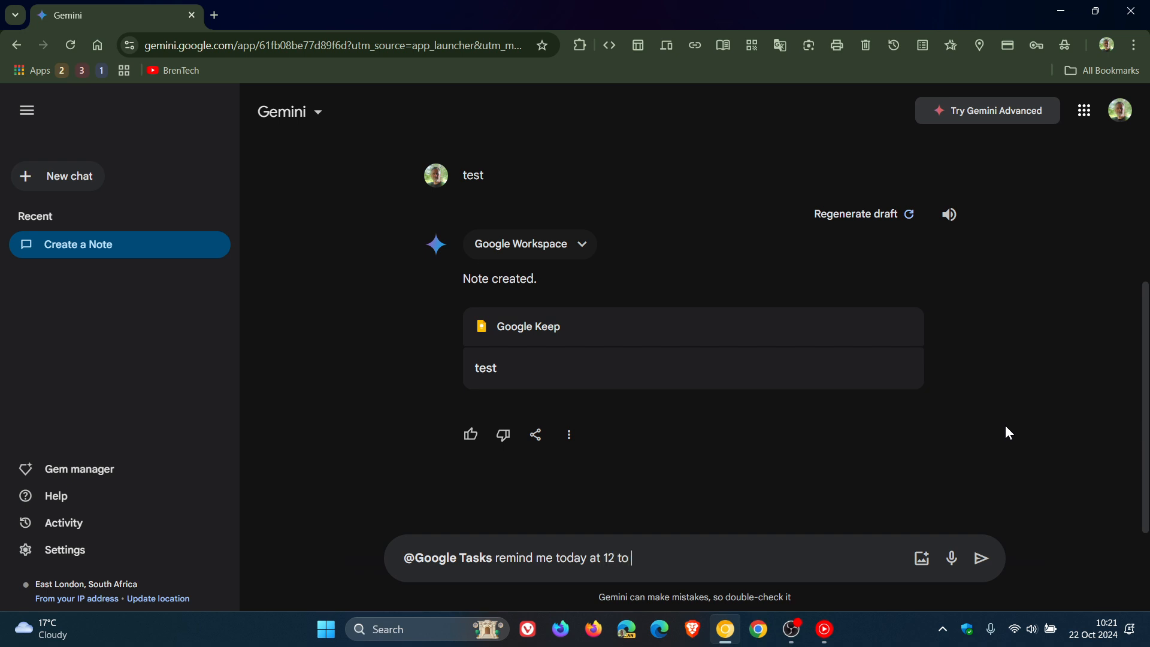
type("ta")
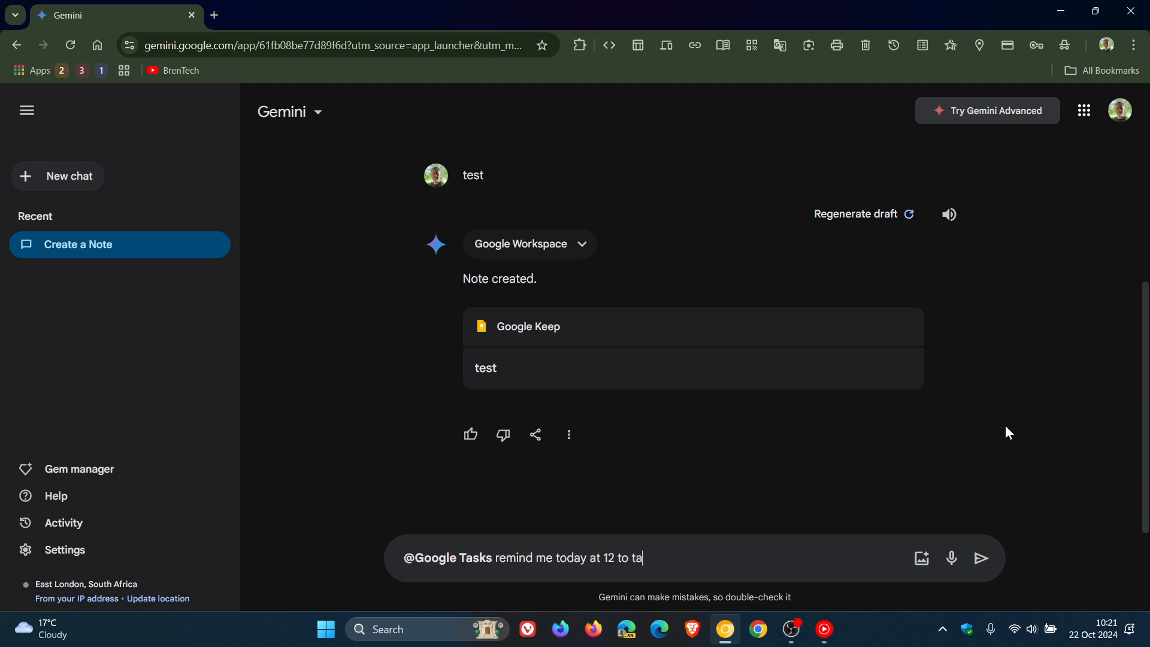
type("ke a")
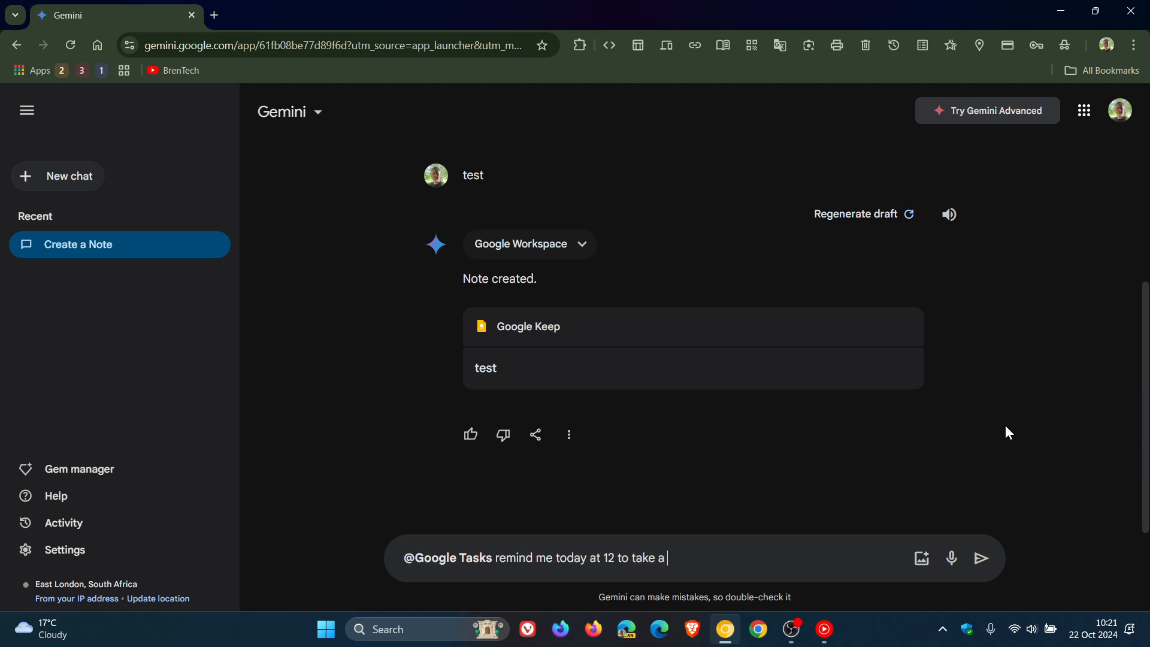
type("brea")
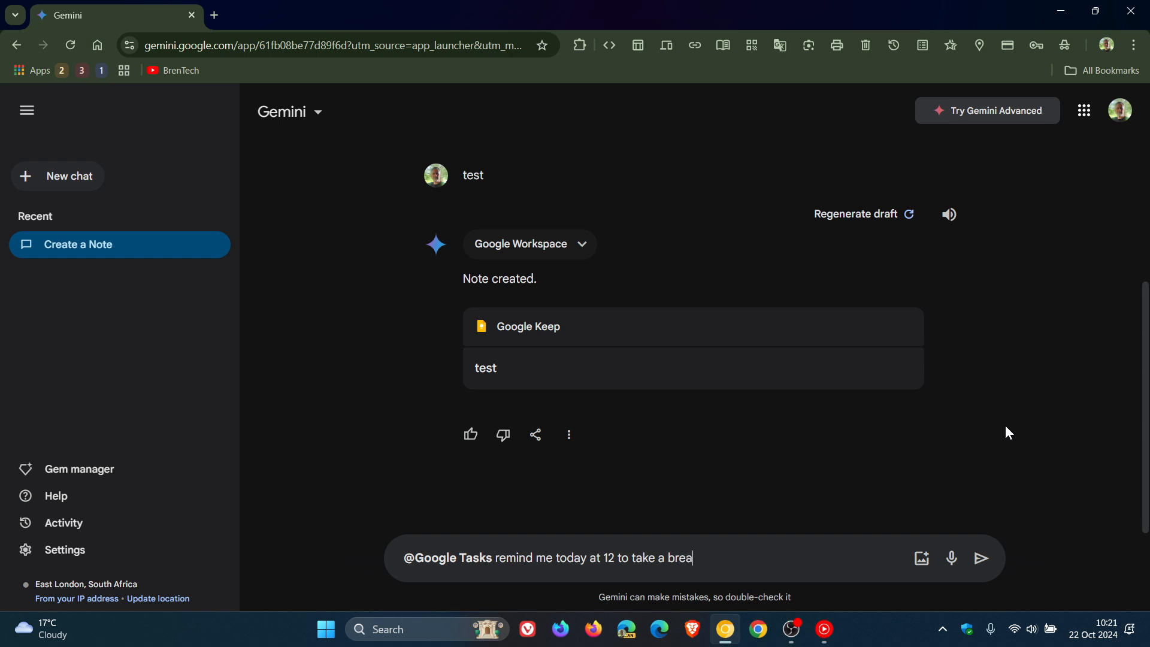
type("k")
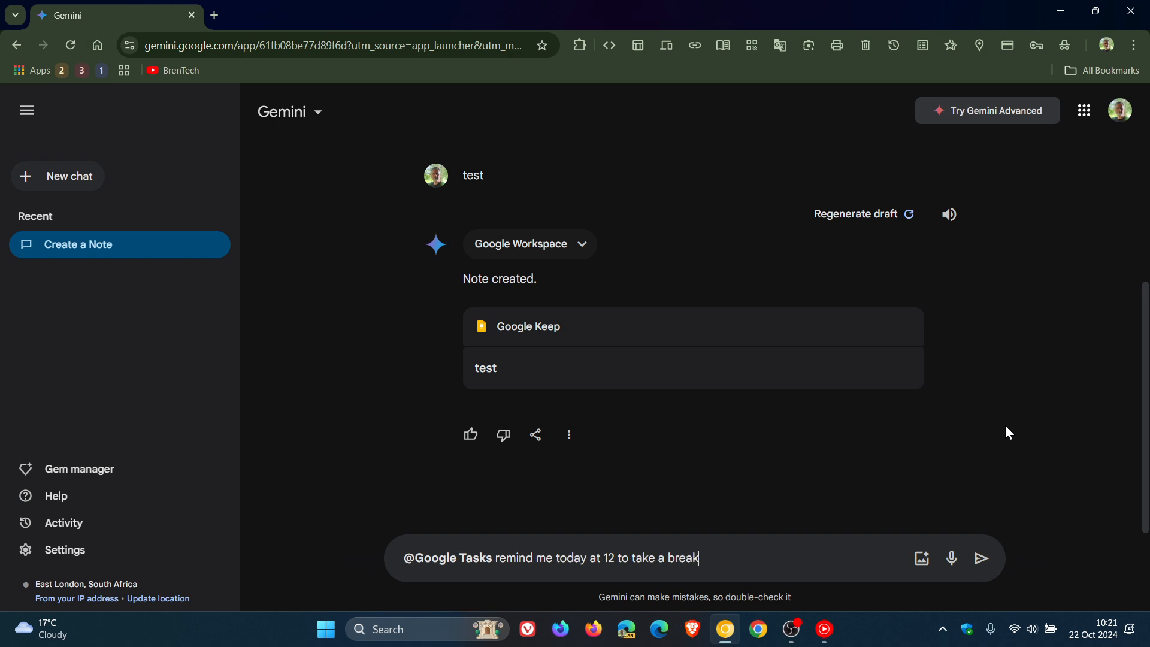
left_click(981, 558)
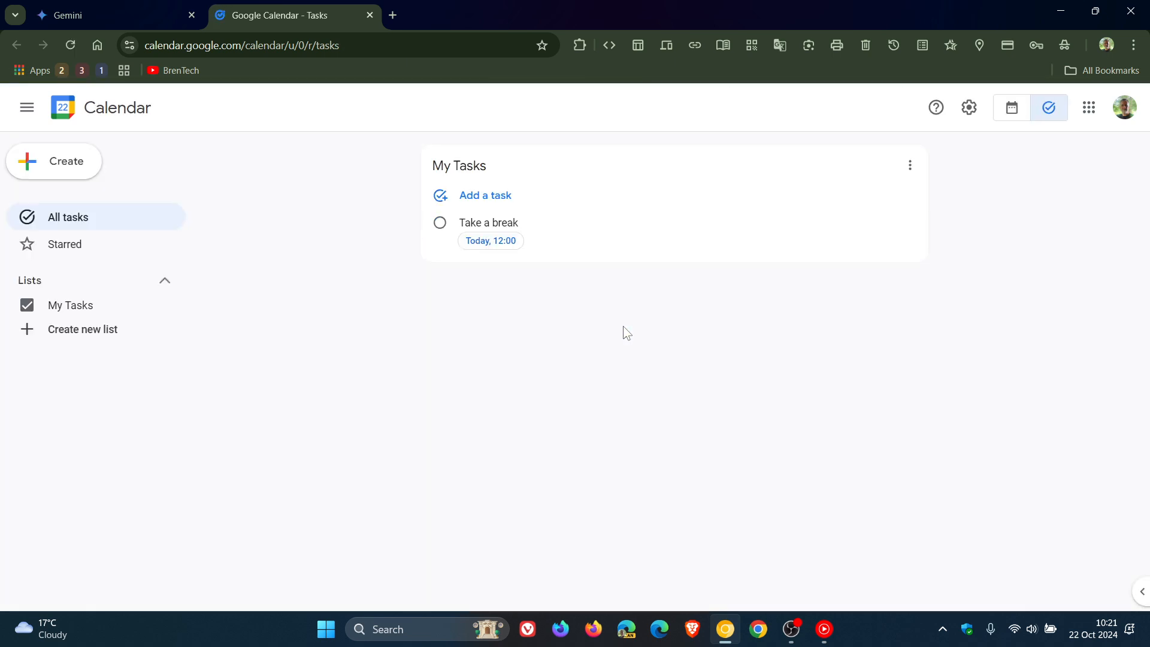
mouse_move(763, 392)
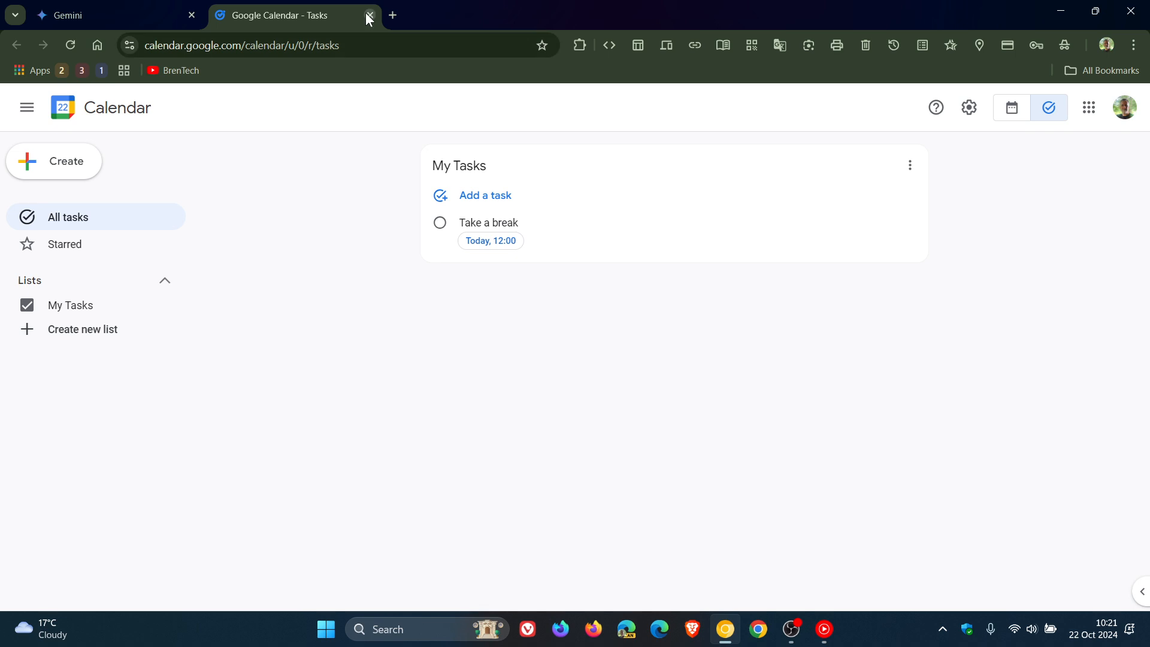
Close the Google Calendar tasks tab after seeing the 12:00 'Take a break' task.
left_click(370, 14)
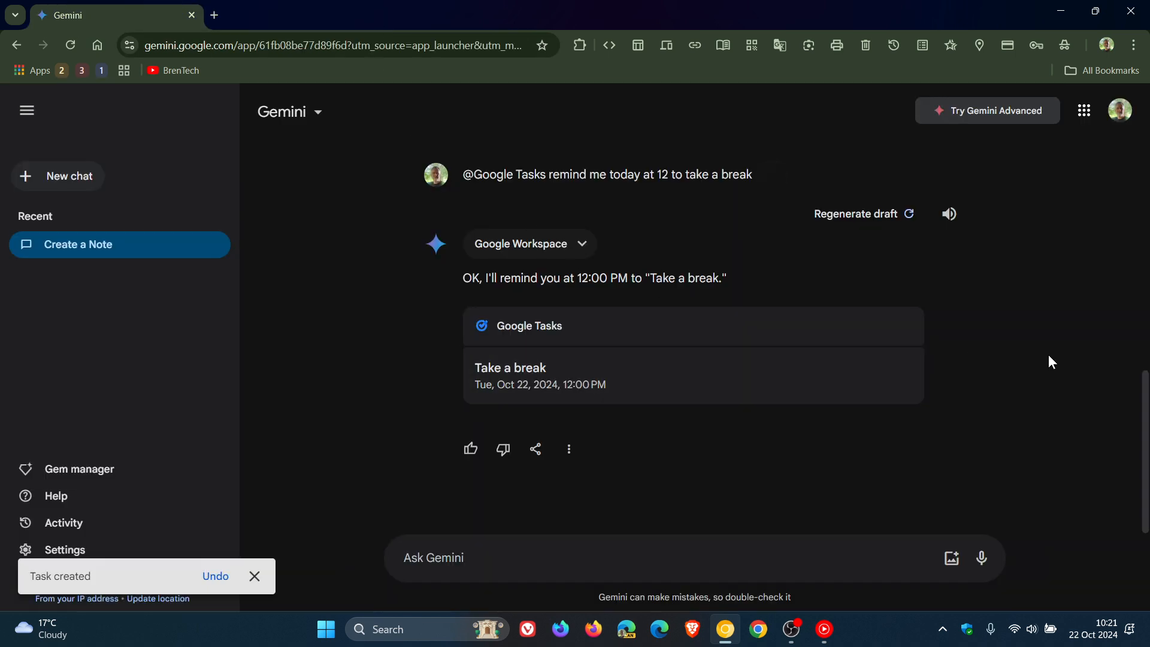
mouse_move(1054, 362)
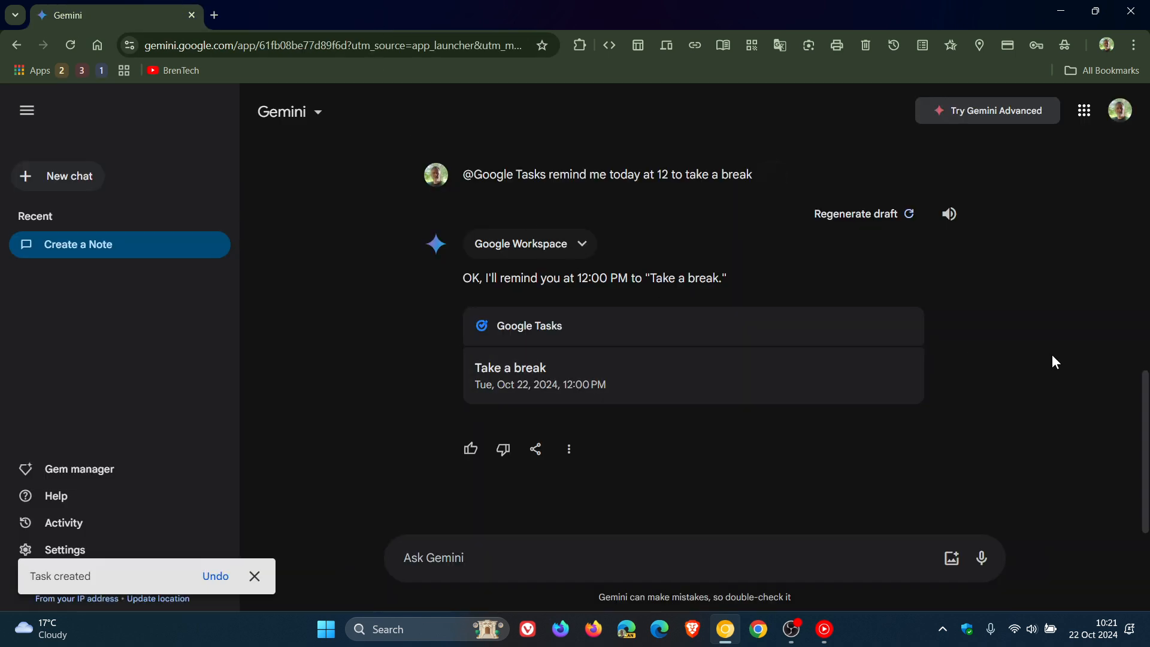
mouse_move(527, 558)
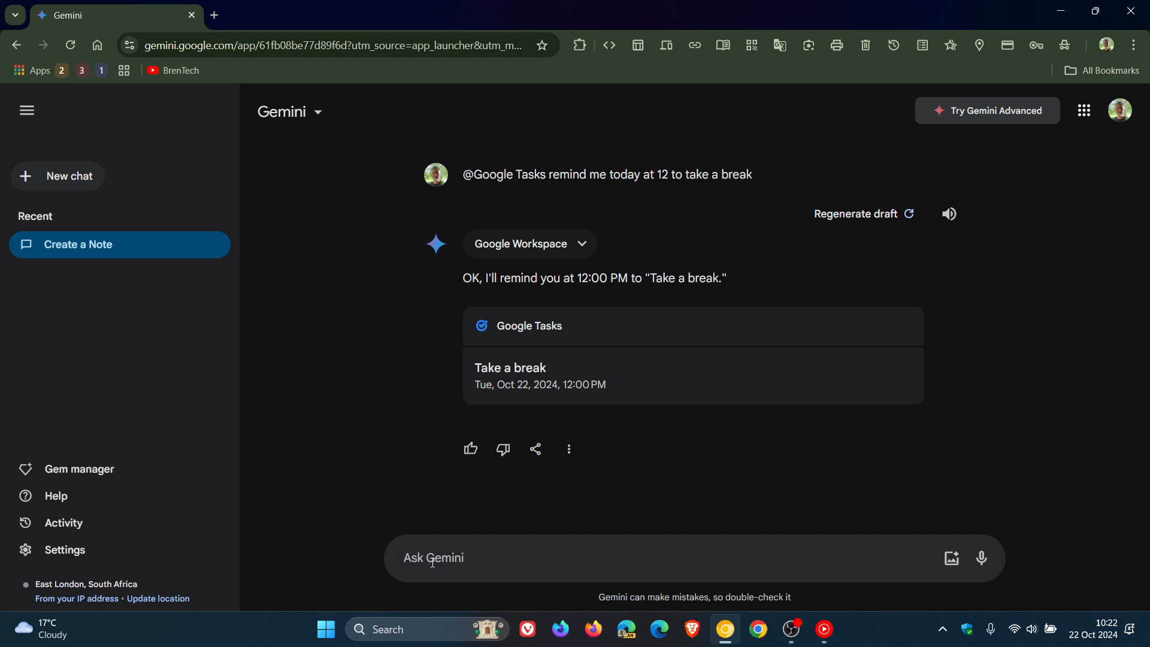
Preview the @ extension list once more, then close the Gemini chat tab.
type("@")
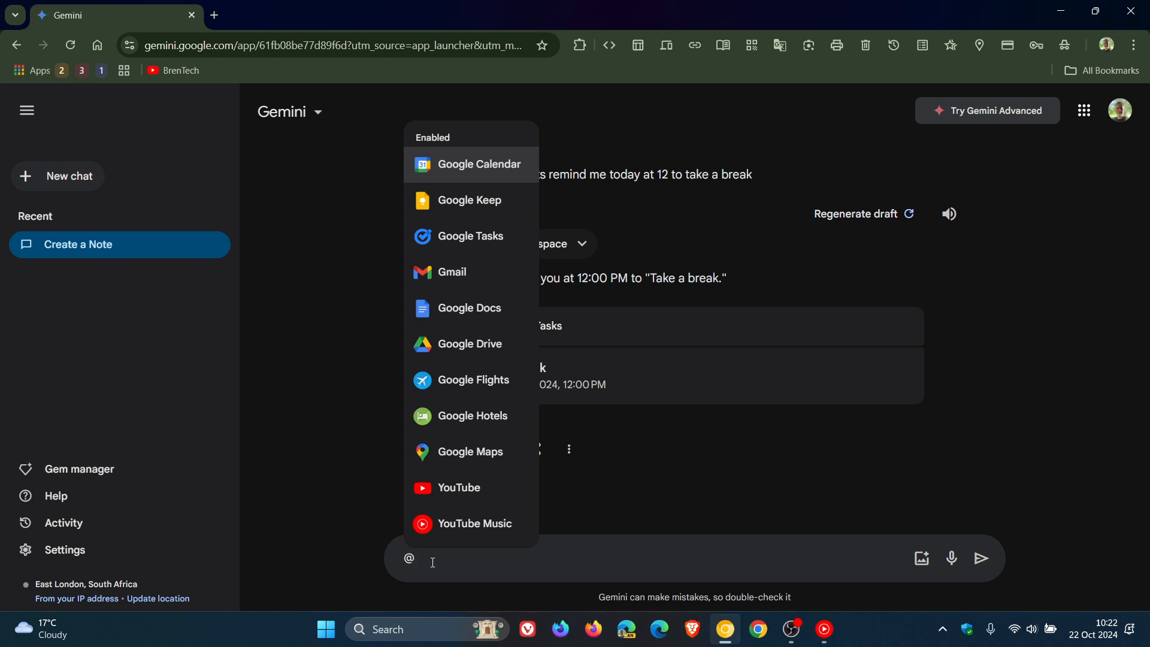
type("@")
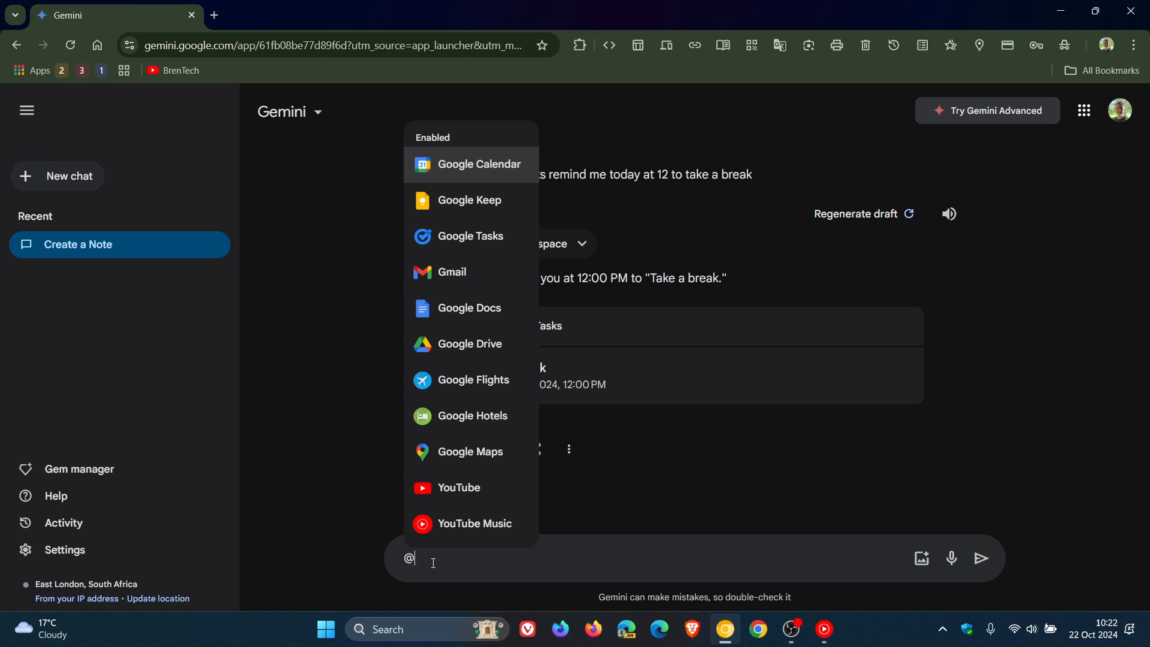
mouse_move(809, 478)
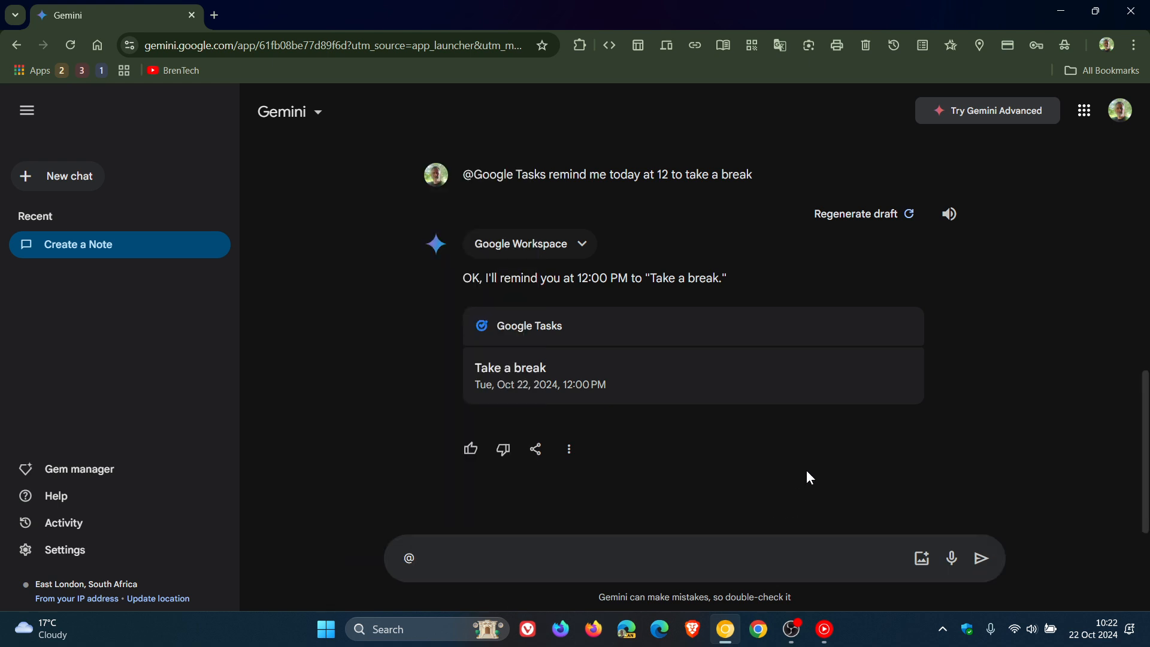
left_click(213, 14)
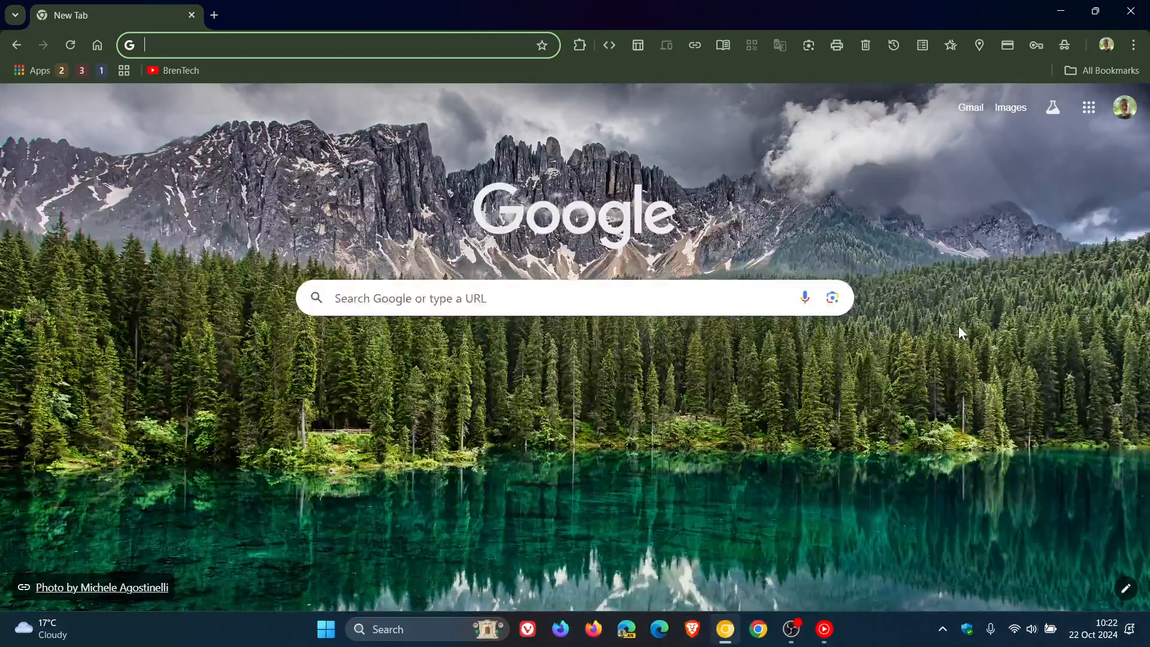